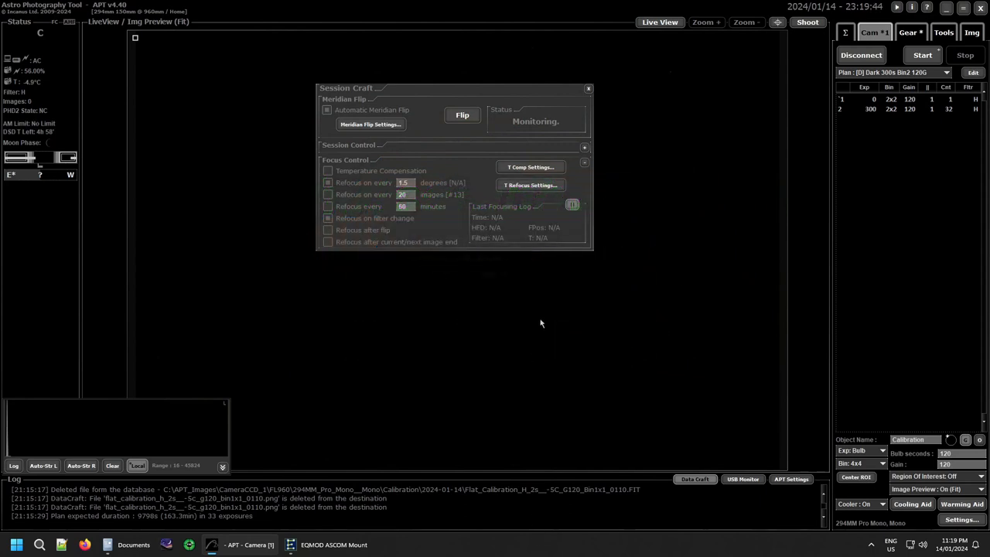
{"action": "mouse_move", "coordinate": [577, 285]}
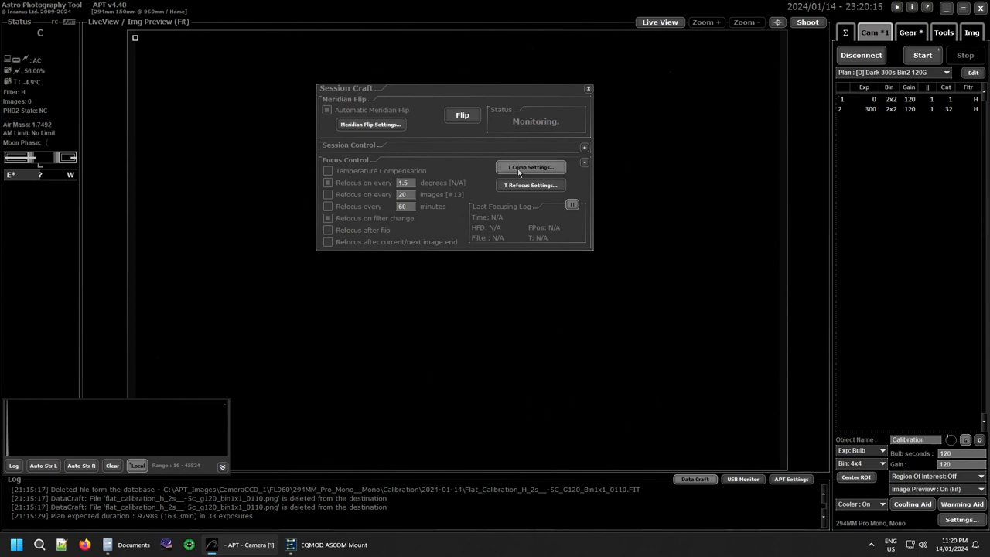
Step: Open the focuser's Temperature Compensation Settings from Session Craft's Focus Control section
{"action": "left_click", "coordinate": [530, 167]}
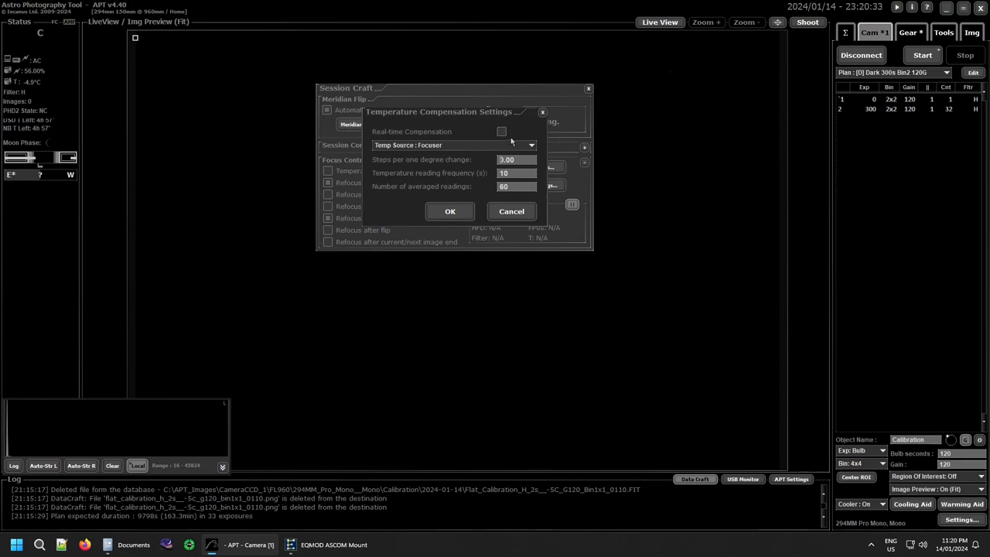
{"action": "mouse_move", "coordinate": [489, 125]}
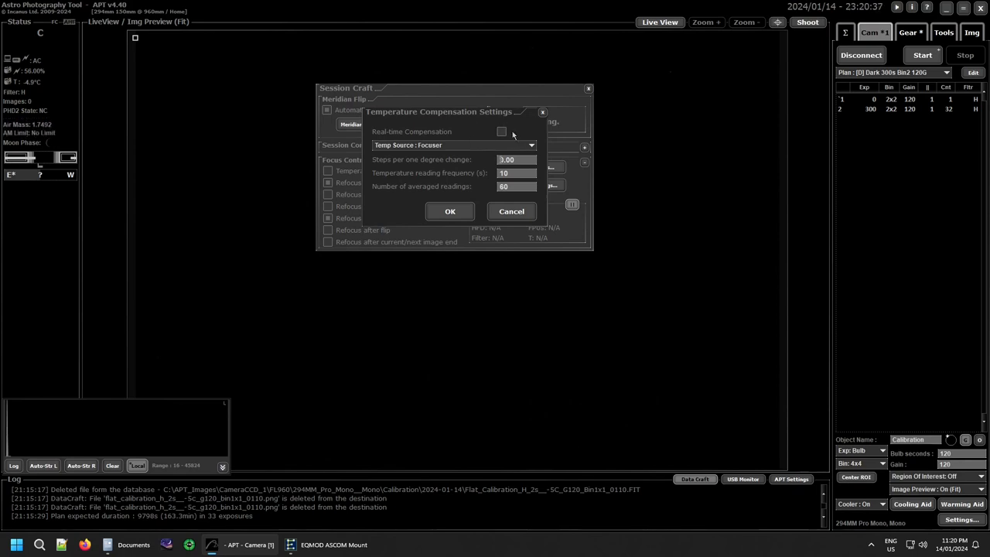
{"action": "mouse_move", "coordinate": [478, 128]}
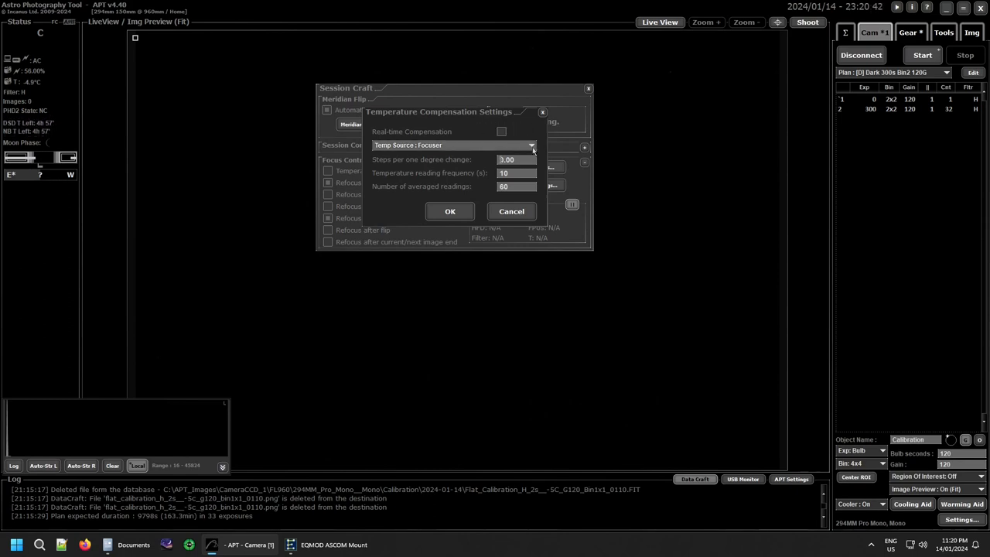
{"action": "left_click", "coordinate": [531, 145]}
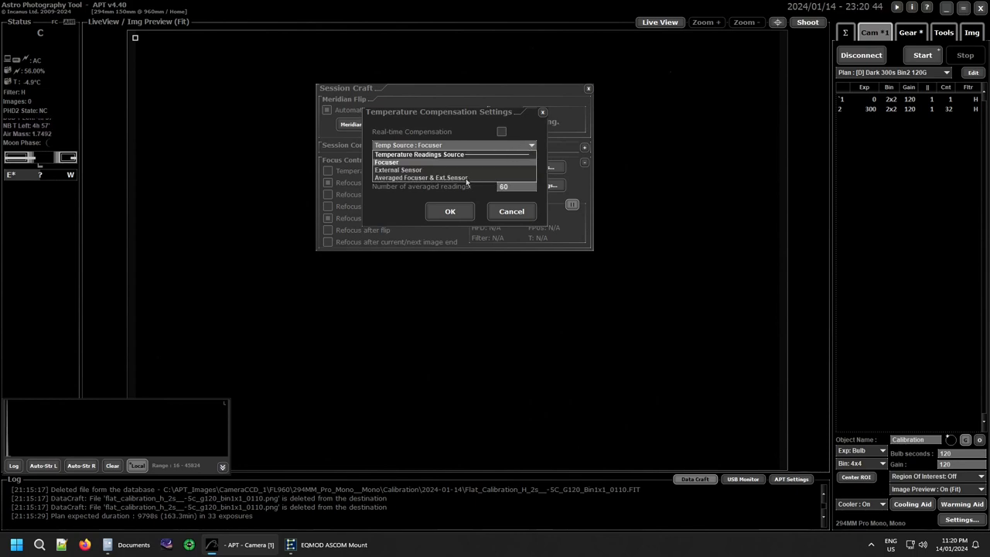
{"action": "mouse_move", "coordinate": [487, 169]}
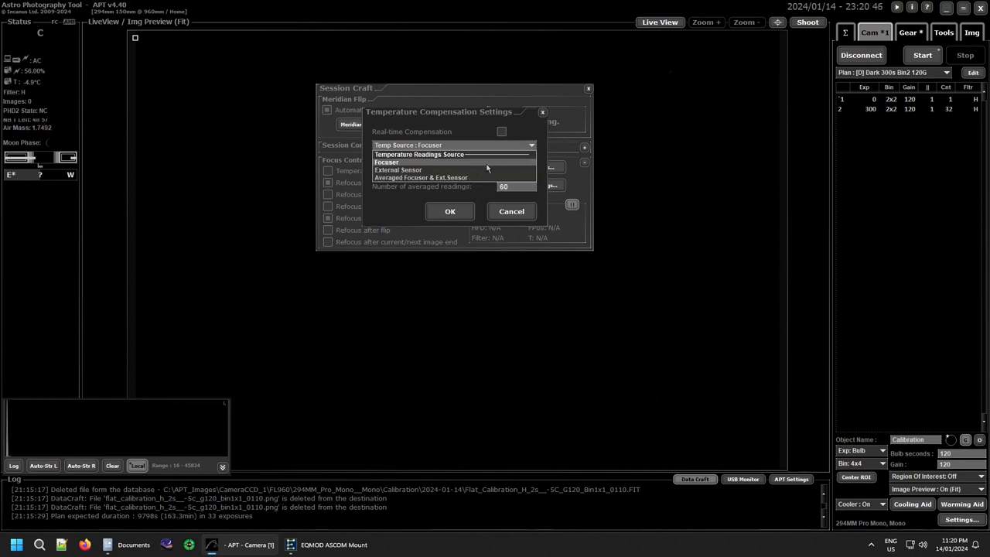
{"action": "mouse_move", "coordinate": [433, 168]}
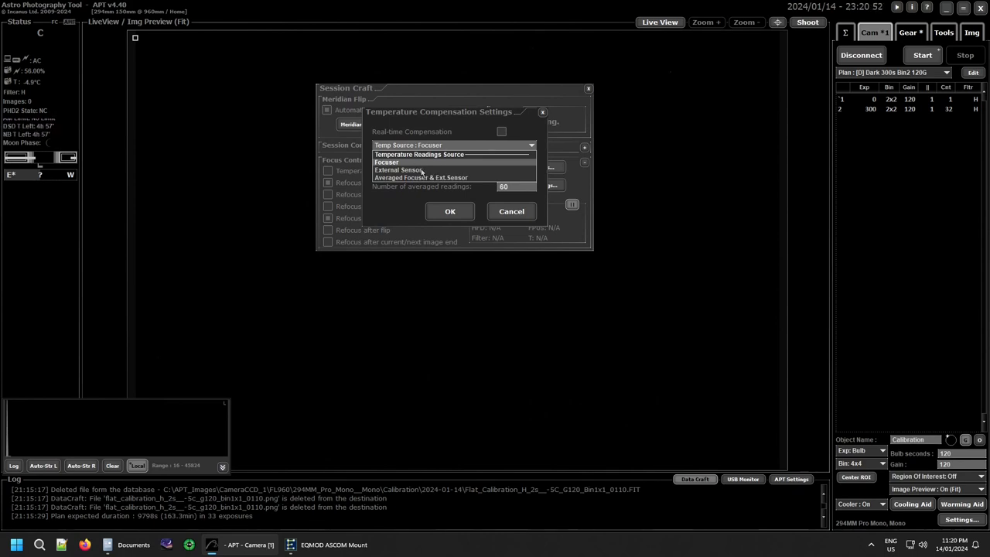
{"action": "mouse_move", "coordinate": [442, 178]}
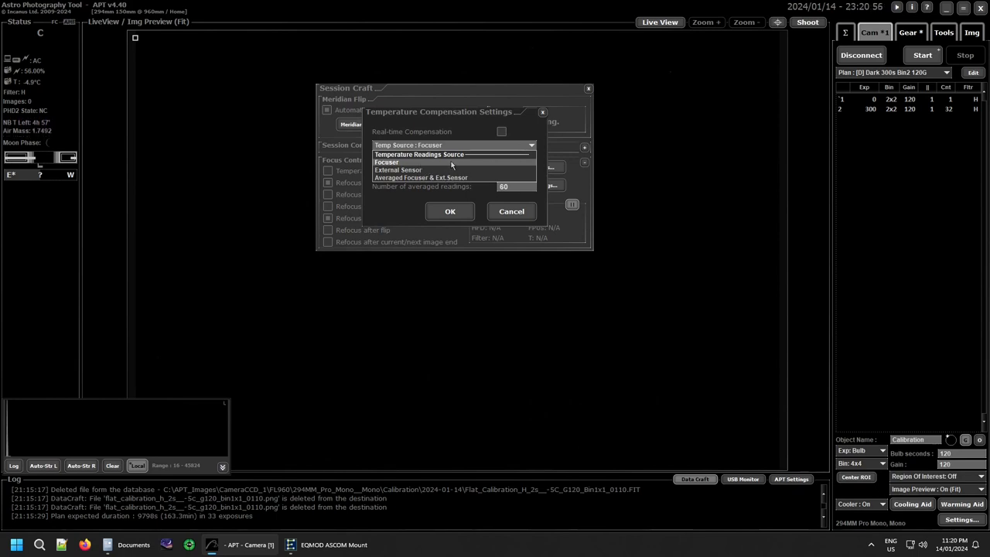
{"action": "left_click", "coordinate": [386, 162]}
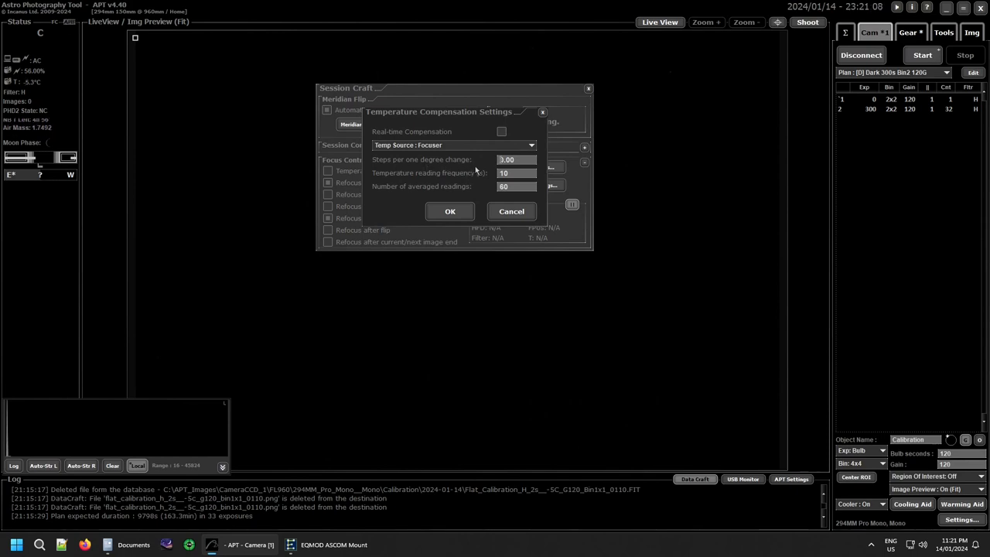
{"action": "mouse_move", "coordinate": [483, 167]}
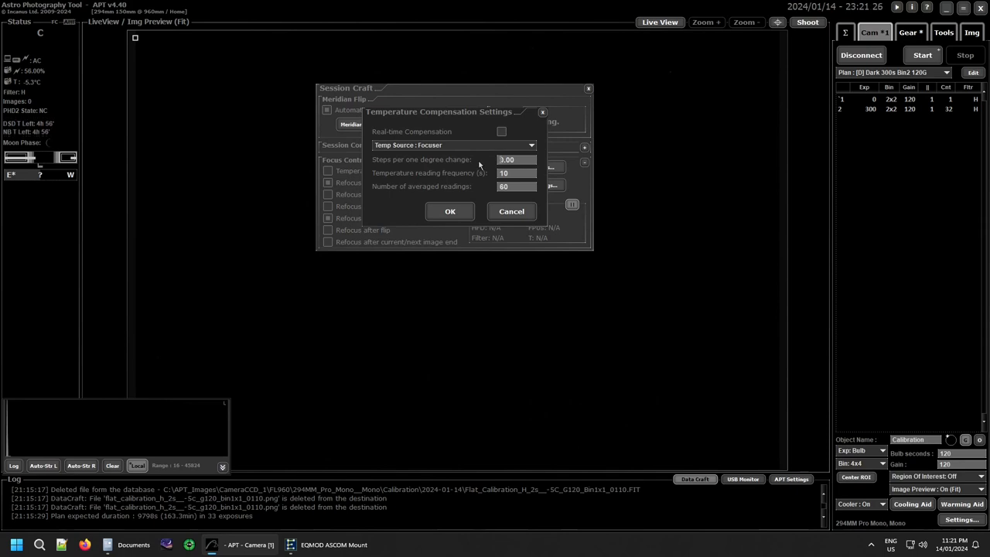
{"action": "mouse_move", "coordinate": [463, 162]}
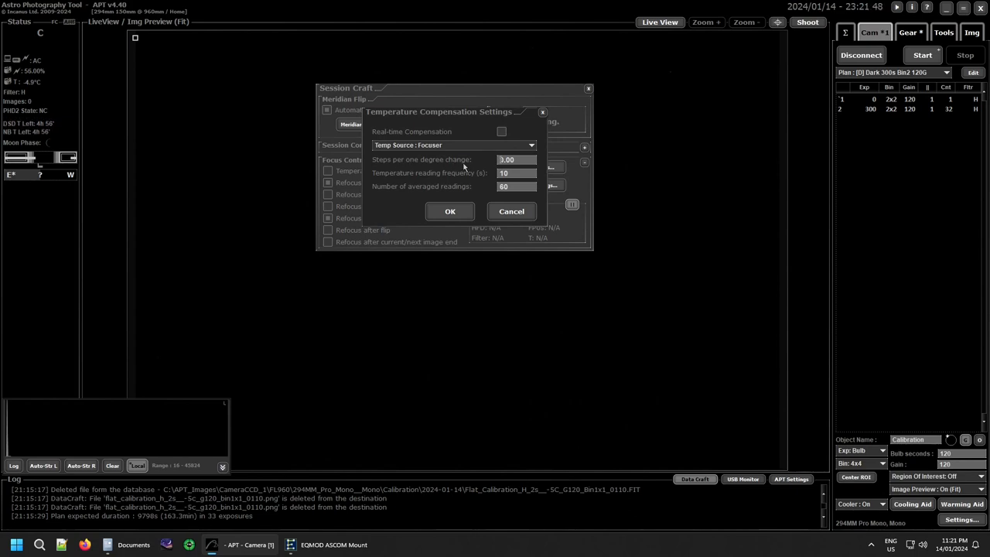
{"action": "mouse_move", "coordinate": [431, 164]}
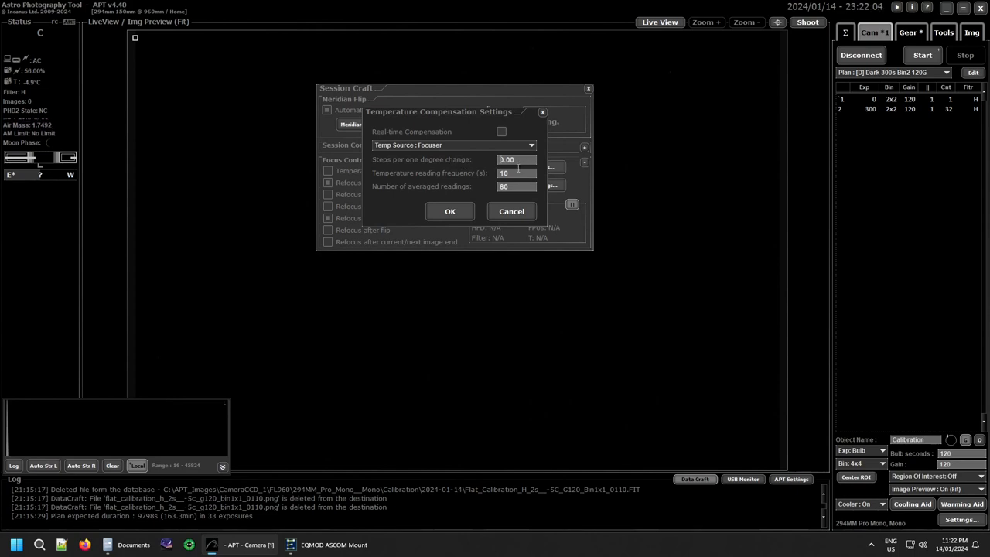
{"action": "mouse_move", "coordinate": [471, 167]}
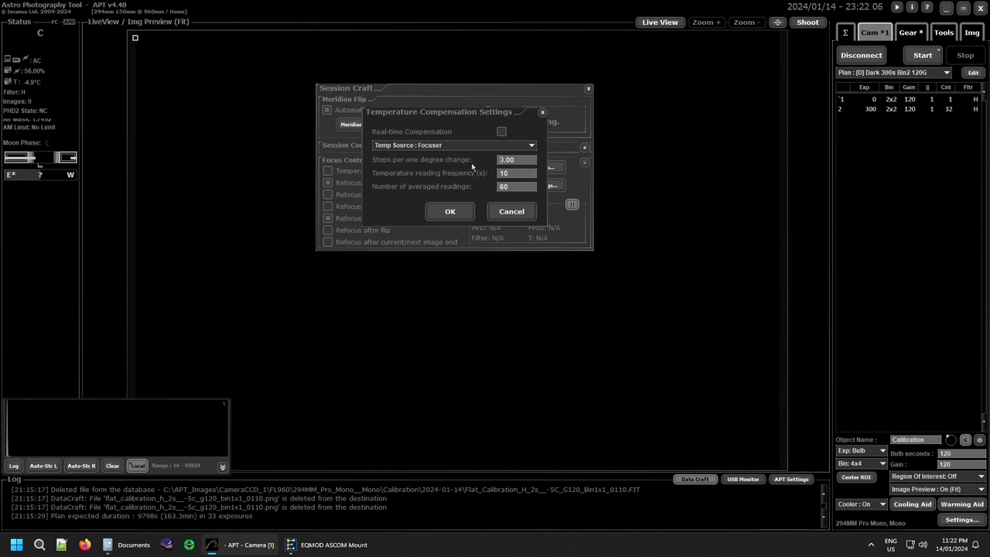
{"action": "mouse_move", "coordinate": [379, 180]}
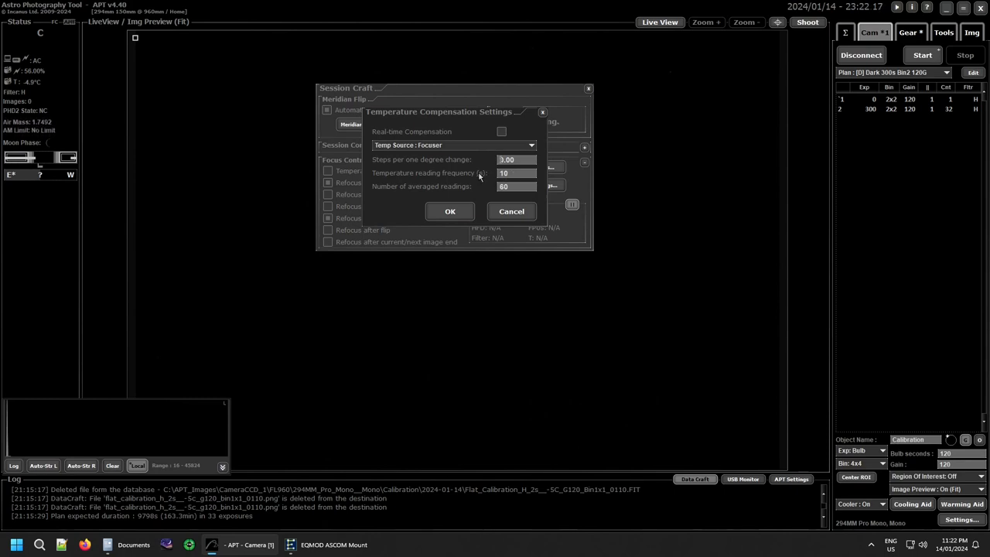
{"action": "mouse_move", "coordinate": [378, 192]}
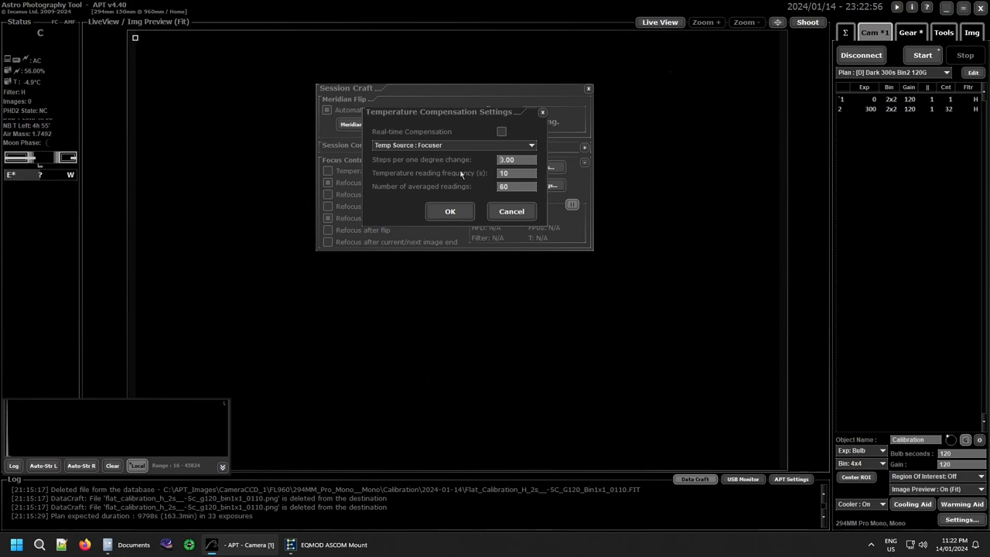
{"action": "mouse_move", "coordinate": [470, 180]}
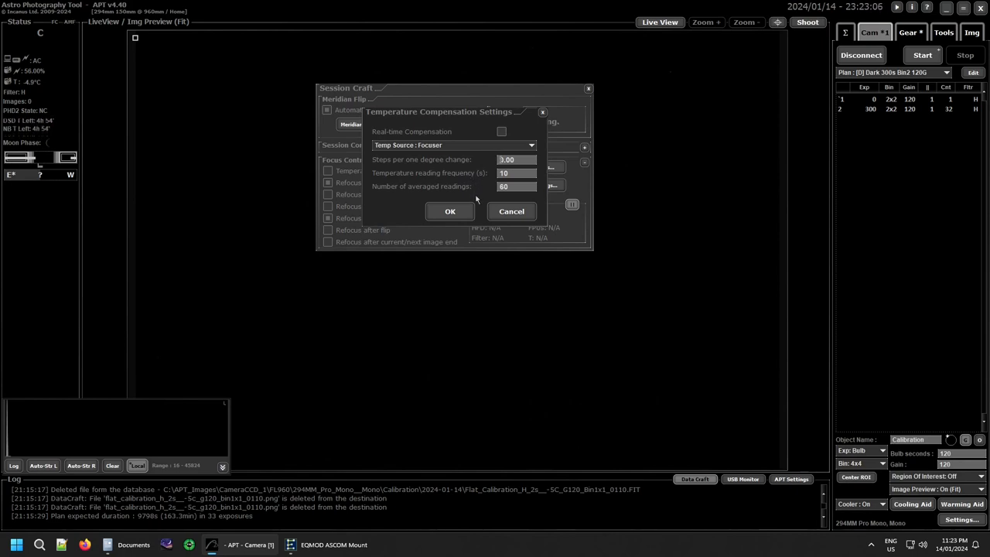
{"action": "mouse_move", "coordinate": [511, 211]}
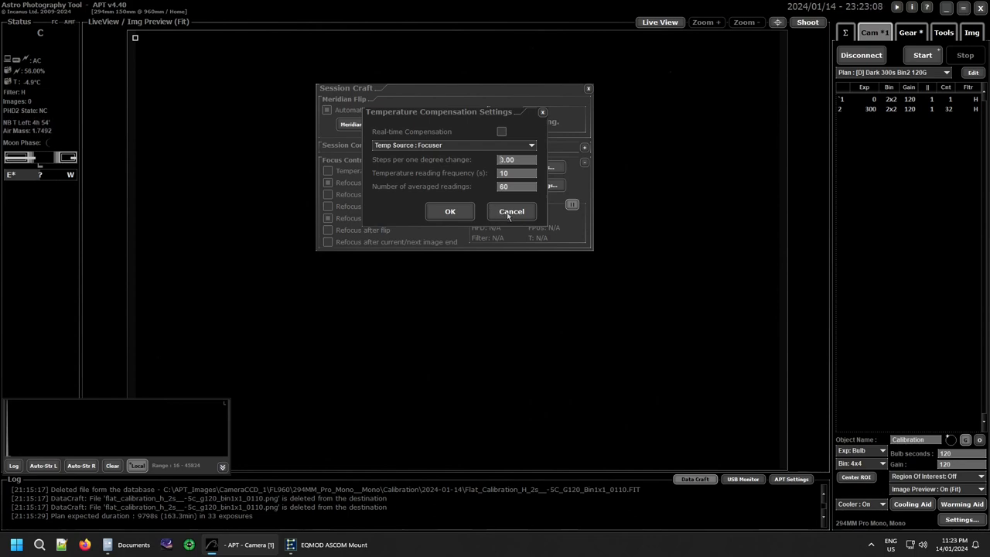
Step: Cancel the Temperature Compensation Settings dialog, leaving compensation settings unchanged
{"action": "left_click", "coordinate": [511, 211]}
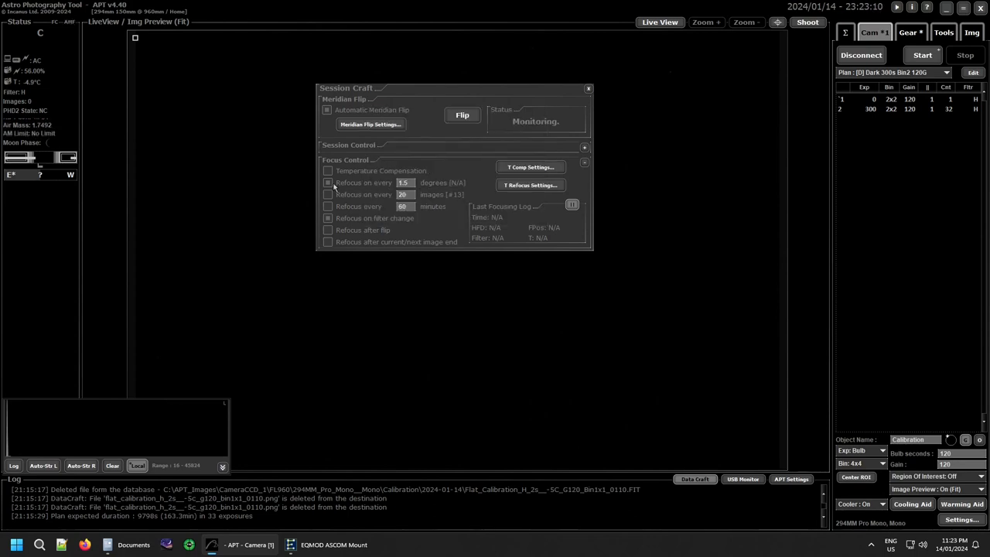
{"action": "mouse_move", "coordinate": [421, 187]}
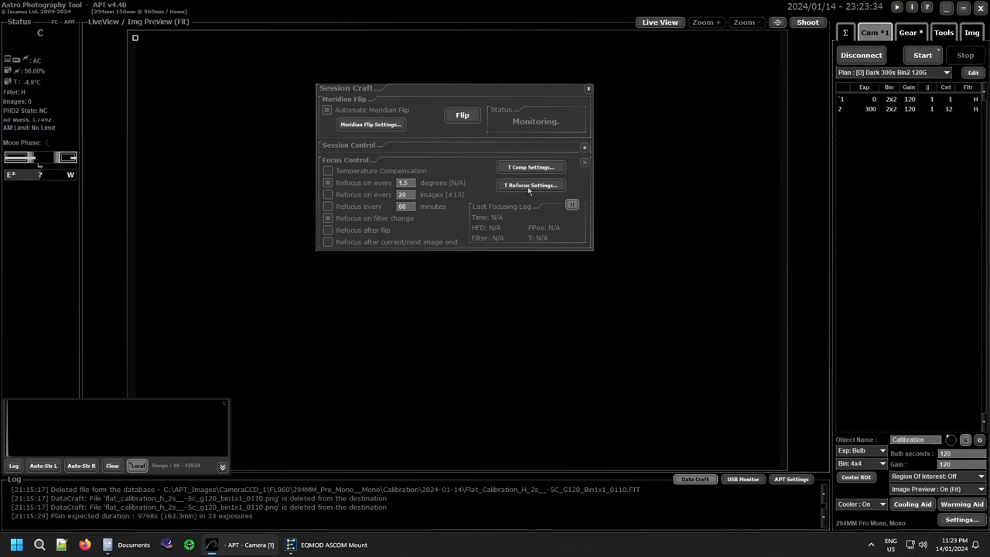
Step: Open the Temperature Refocus Settings showing focuser source, 10-second readings, 60 averaged
{"action": "left_click", "coordinate": [530, 184]}
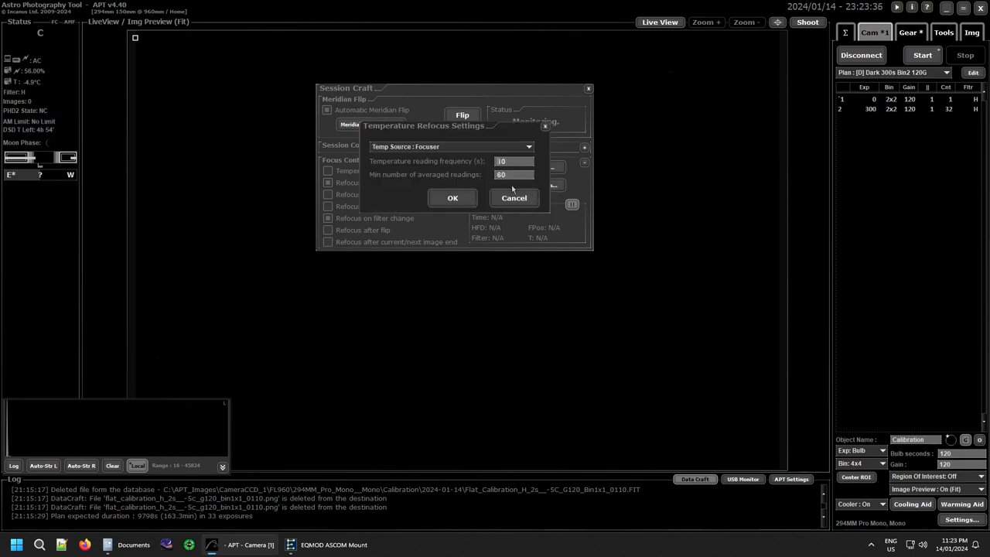
{"action": "mouse_move", "coordinate": [501, 135]}
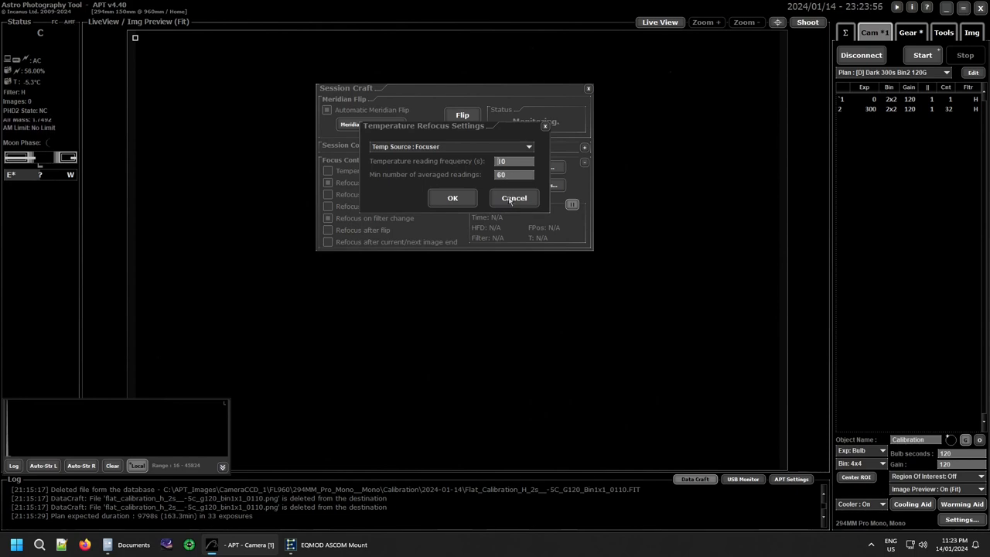
Step: Cancel the Temperature Refocus Settings dialog, leaving refocus settings unchanged
{"action": "left_click", "coordinate": [513, 197]}
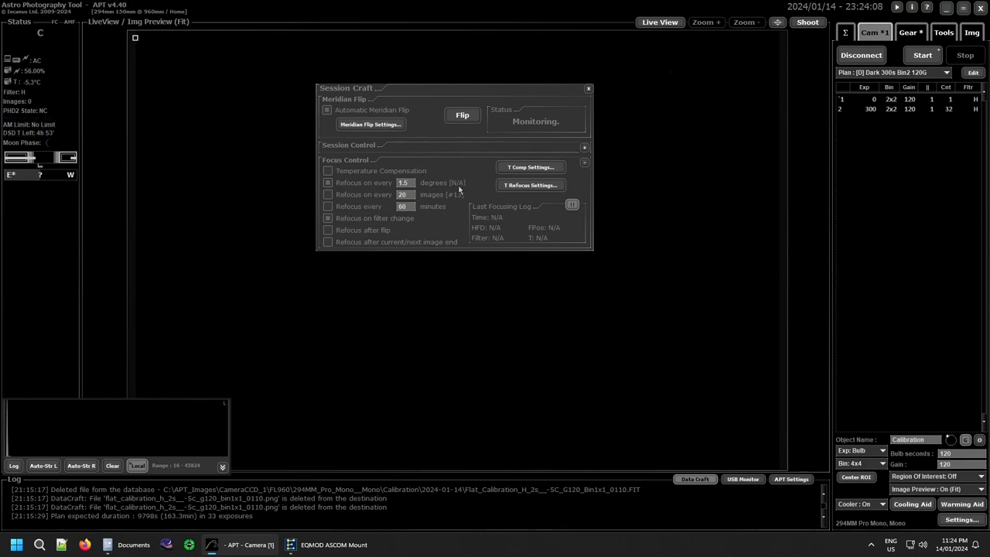
{"action": "mouse_move", "coordinate": [478, 187]}
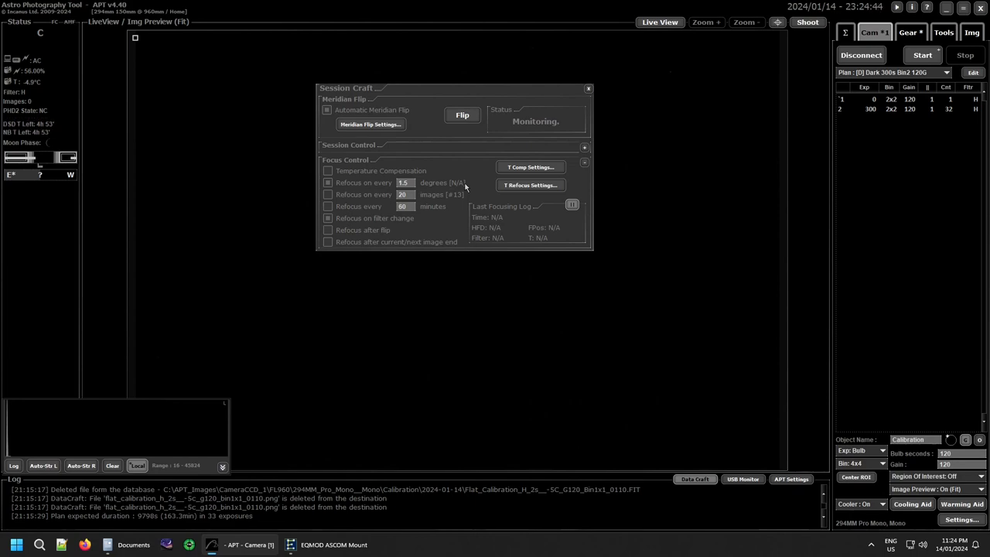
{"action": "mouse_move", "coordinate": [331, 201]}
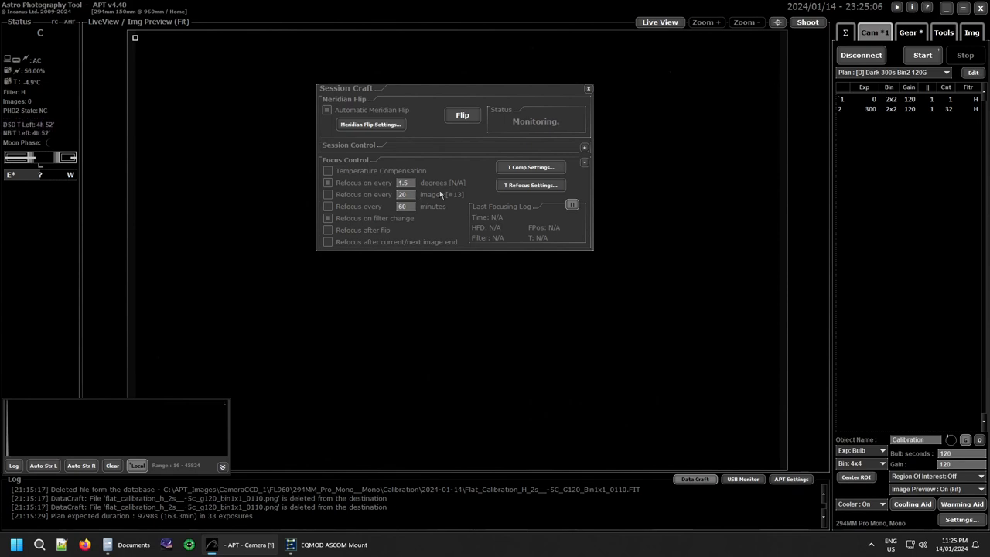
{"action": "mouse_move", "coordinate": [356, 196]}
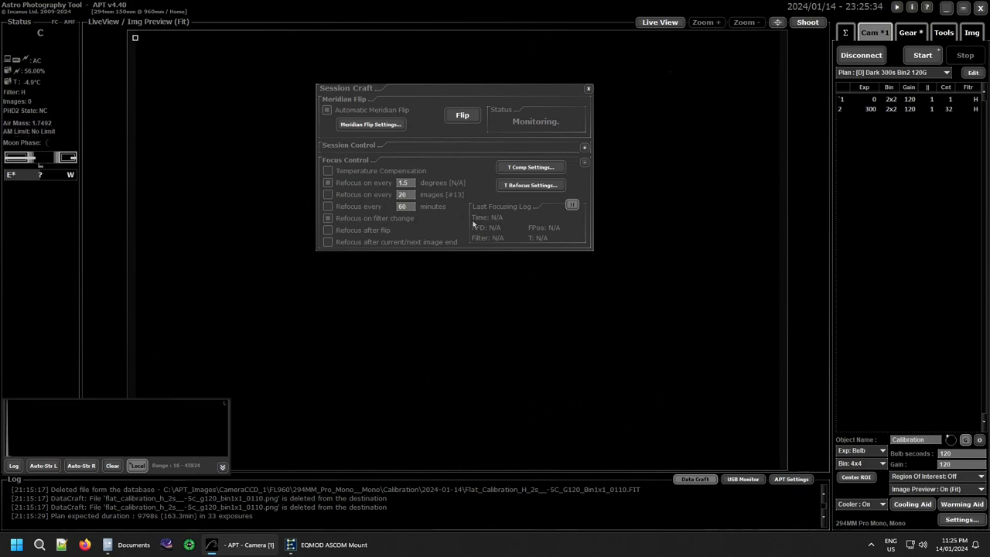
{"action": "mouse_move", "coordinate": [724, 249]}
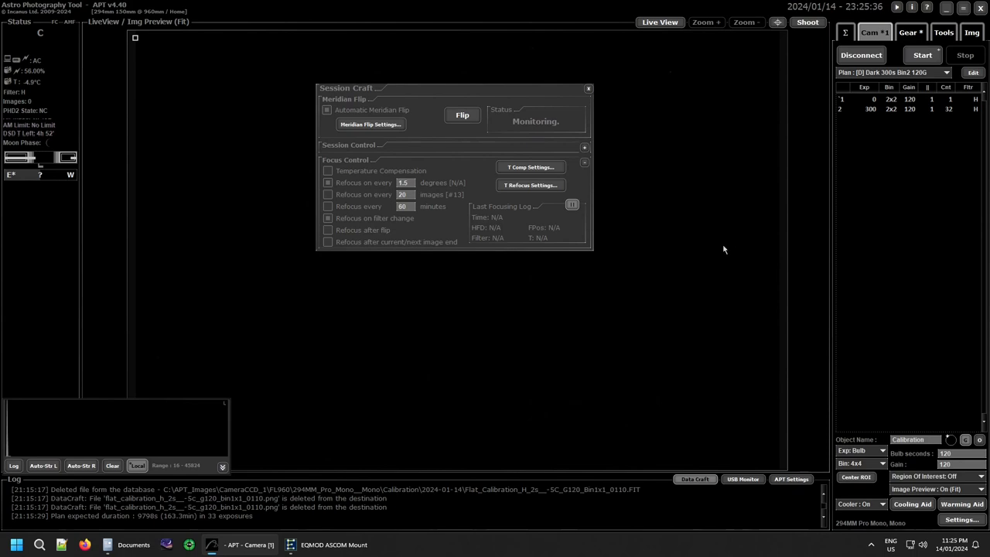
{"action": "mouse_move", "coordinate": [864, 143]}
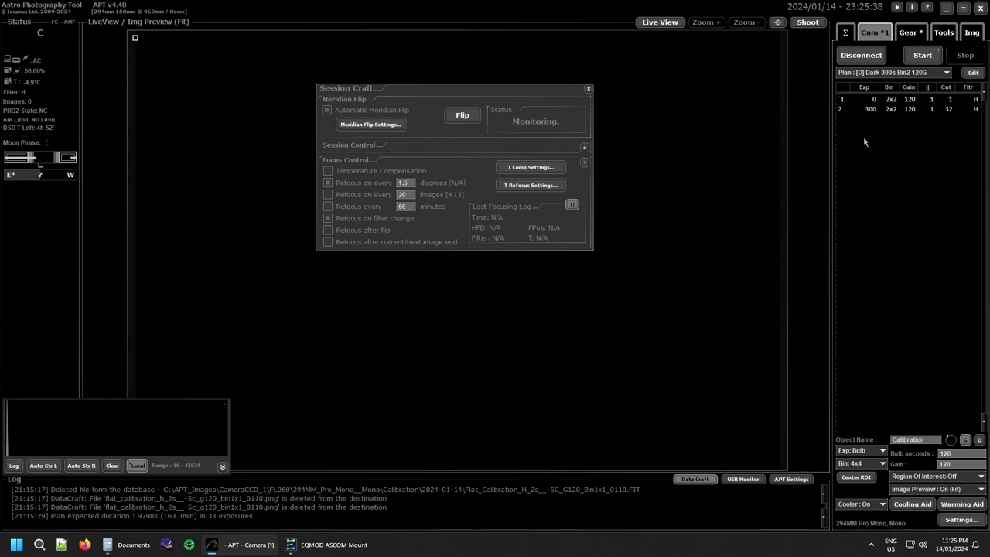
{"action": "mouse_move", "coordinate": [735, 183]}
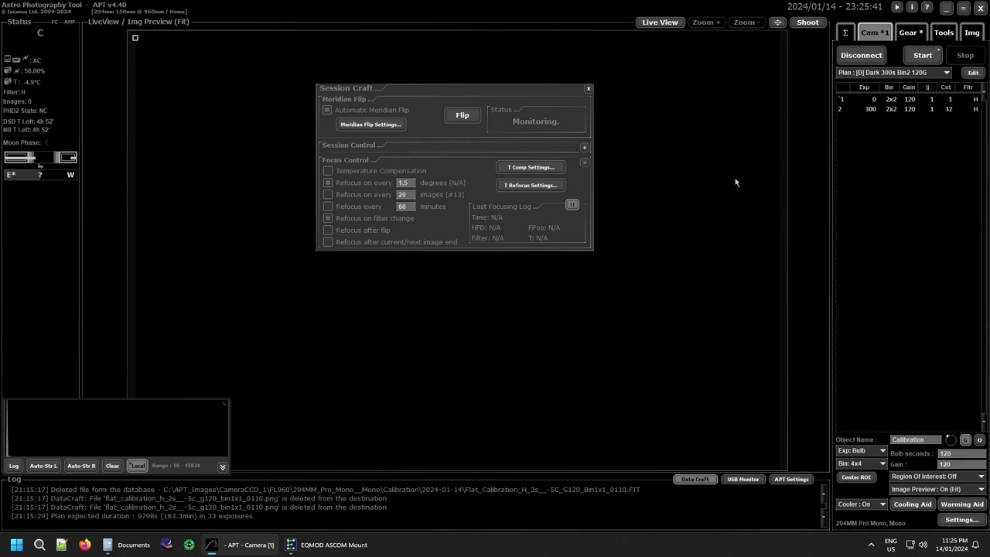
{"action": "mouse_move", "coordinate": [701, 181]}
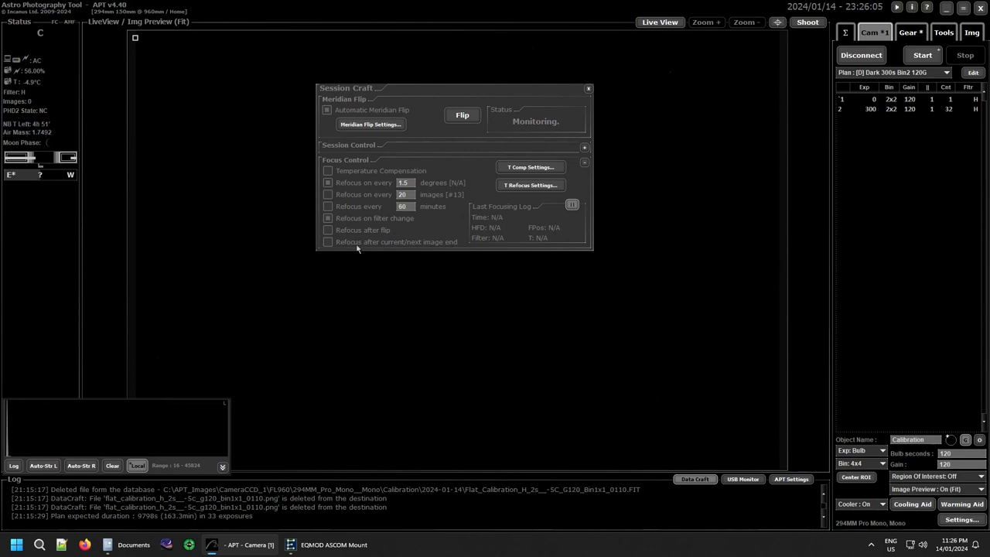
{"action": "mouse_move", "coordinate": [445, 245]}
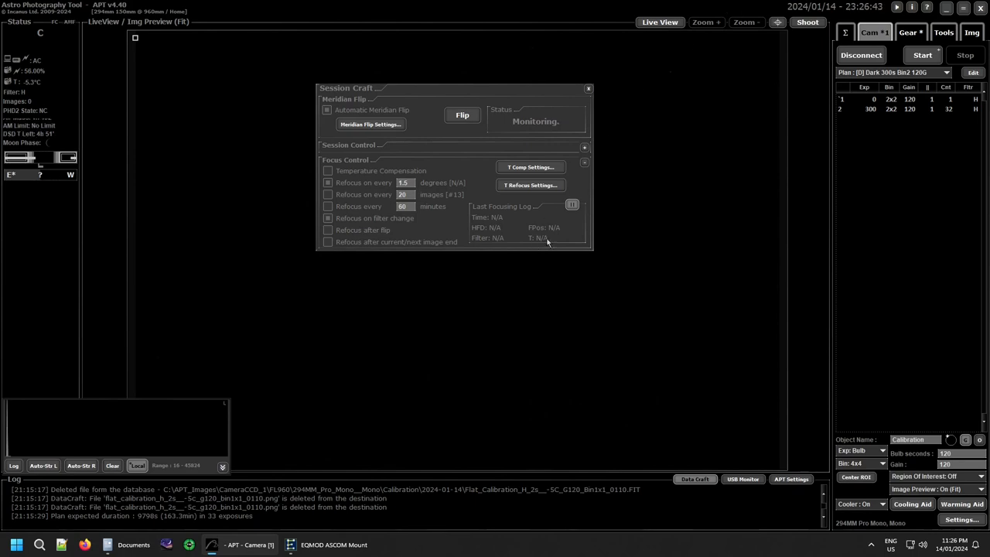
{"action": "mouse_move", "coordinate": [492, 216]}
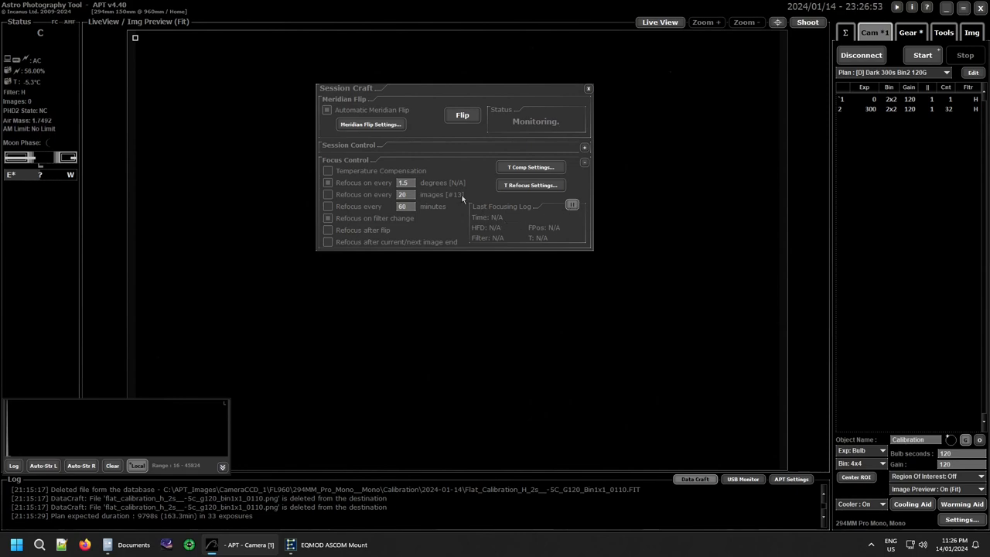
{"action": "mouse_move", "coordinate": [619, 129]}
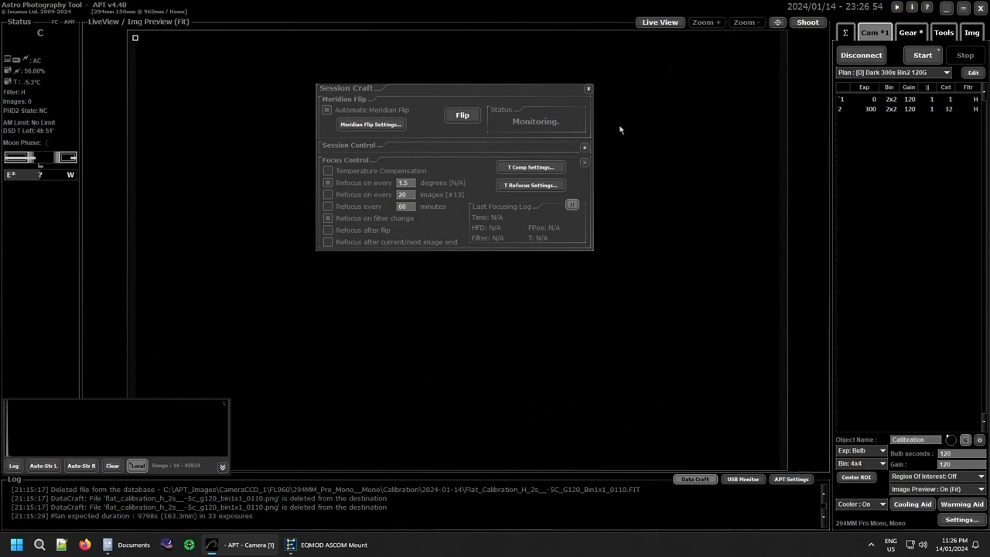